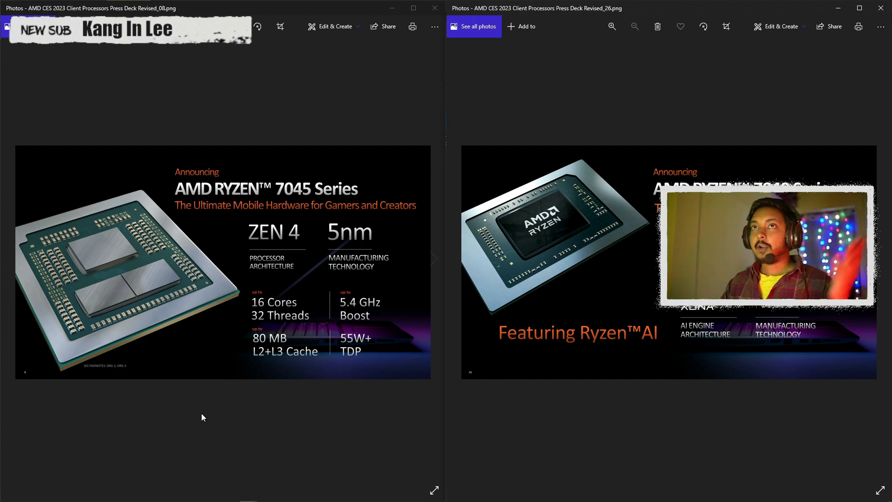
{"action": "mouse_move", "coordinate": [168, 346]}
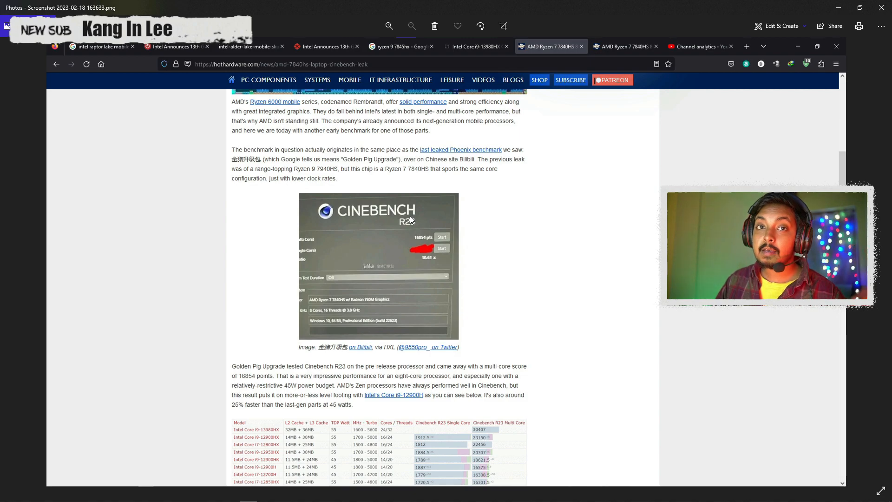
{"action": "mouse_move", "coordinate": [406, 220]}
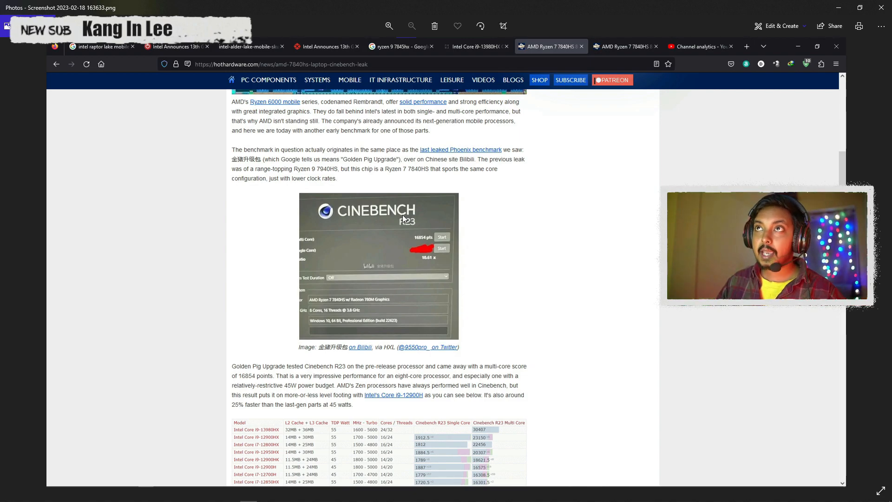
{"action": "mouse_move", "coordinate": [391, 275]}
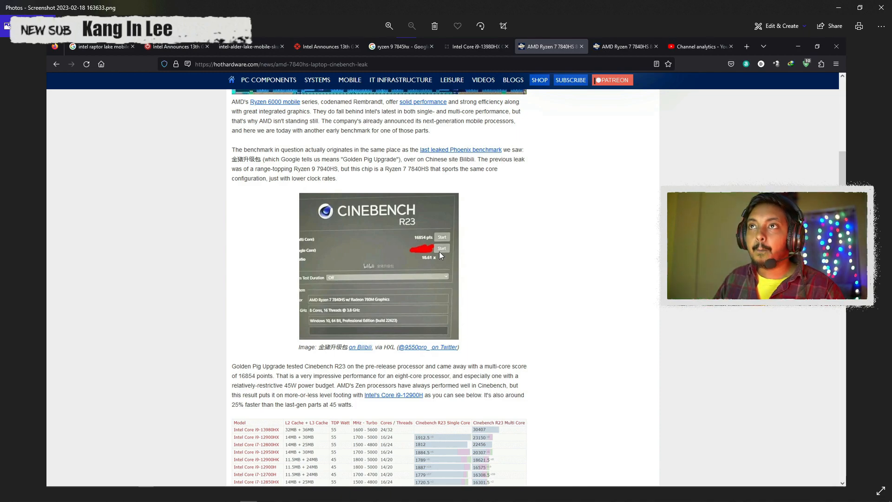
- Zoom into the HotHardware Ryzen 7 7840HS Cinebench R23 leak screenshot for reading
{"action": "left_click", "coordinate": [388, 26]}
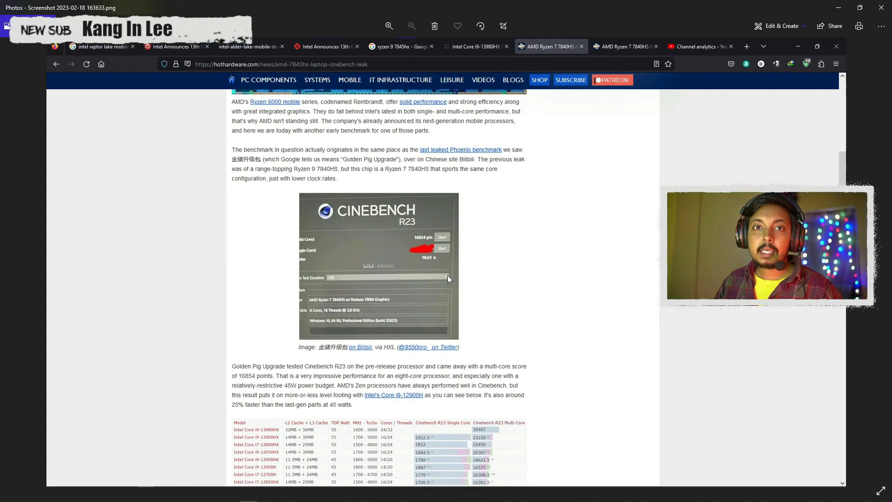
{"action": "mouse_move", "coordinate": [443, 297]}
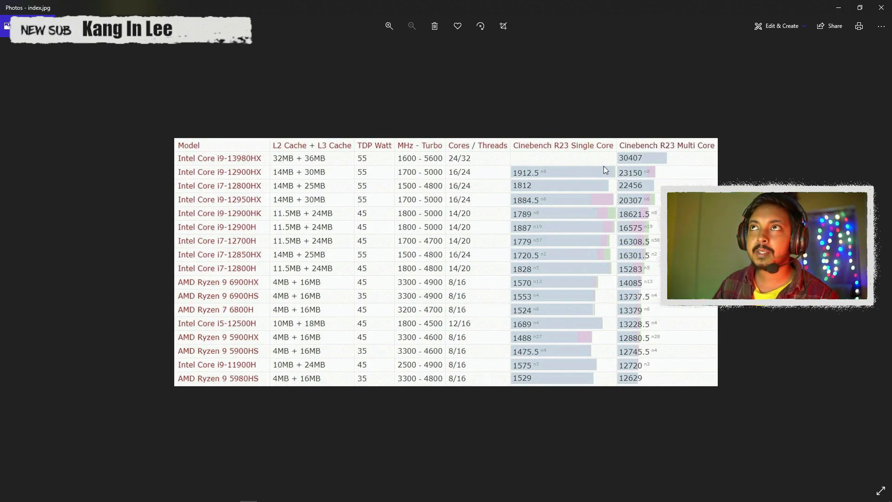
- Magnify the Cinebench R23 single/multi-core comparison table to 200%
{"action": "left_click", "coordinate": [389, 26]}
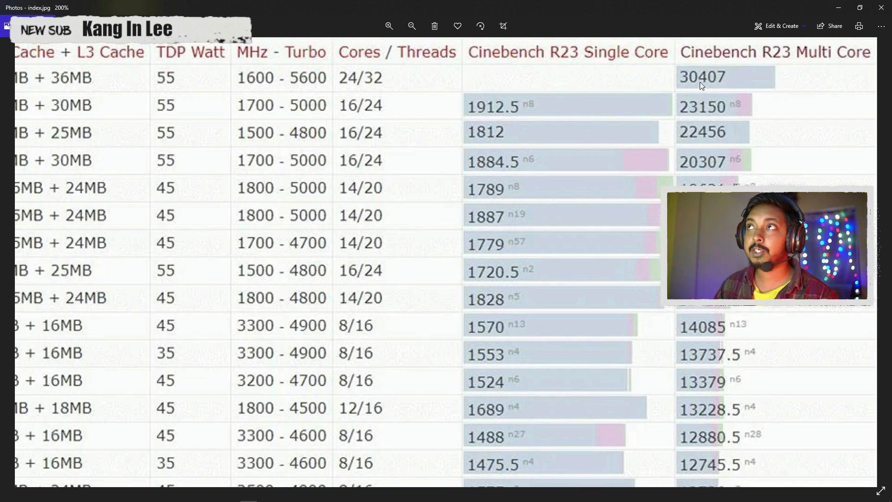
- Zoom back out, advance to the Ryzen 7045HX CES 2023 slide and magnify it to 179%
{"action": "left_click", "coordinate": [411, 26]}
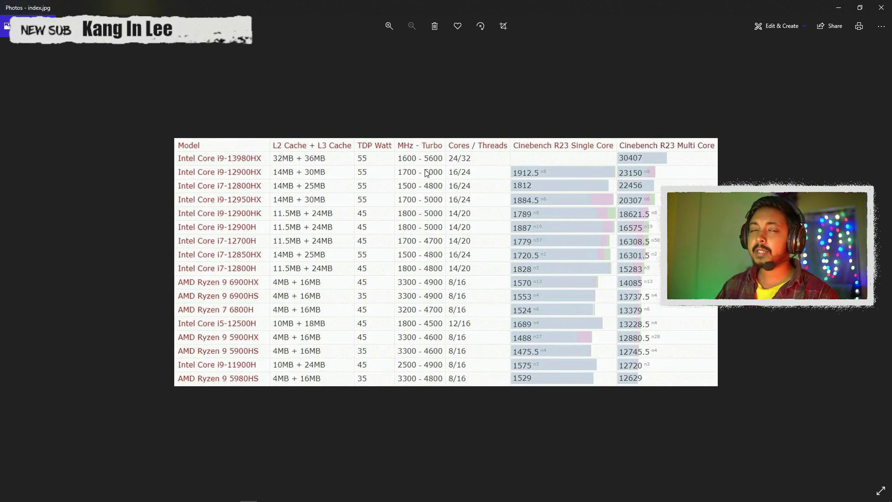
{"action": "mouse_move", "coordinate": [382, 164]}
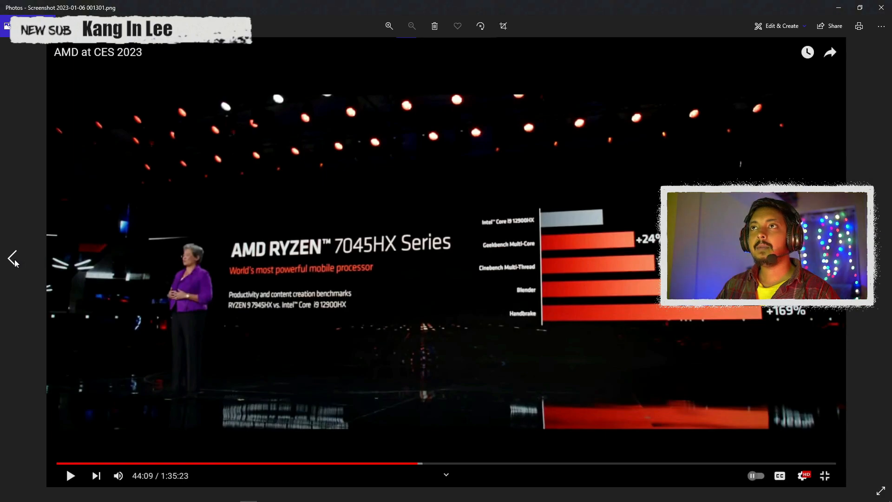
{"action": "left_click", "coordinate": [388, 26]}
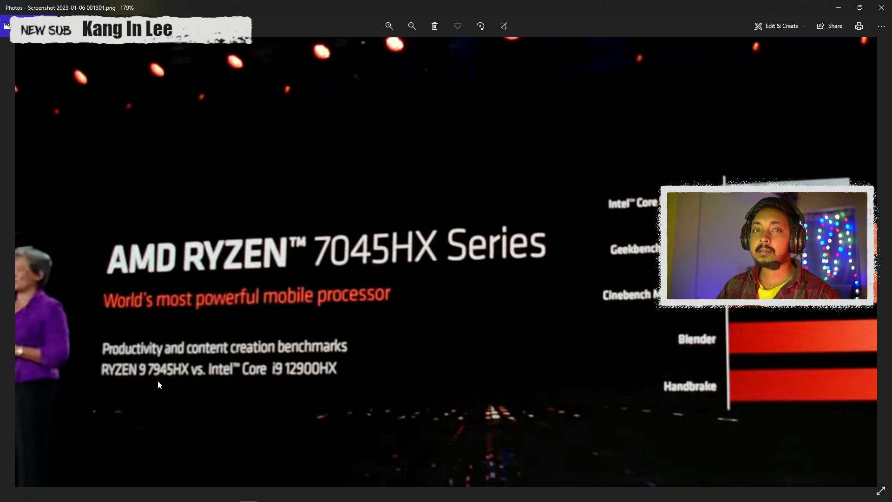
{"action": "mouse_move", "coordinate": [338, 359]}
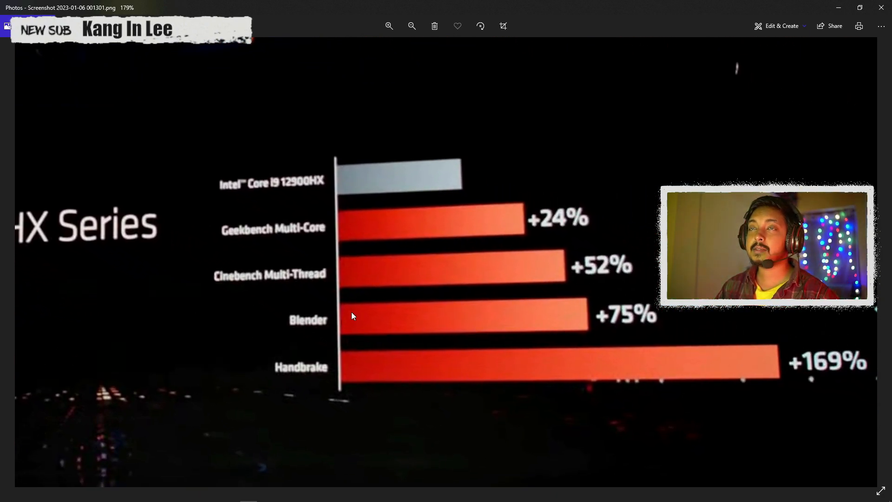
{"action": "mouse_move", "coordinate": [97, 303]}
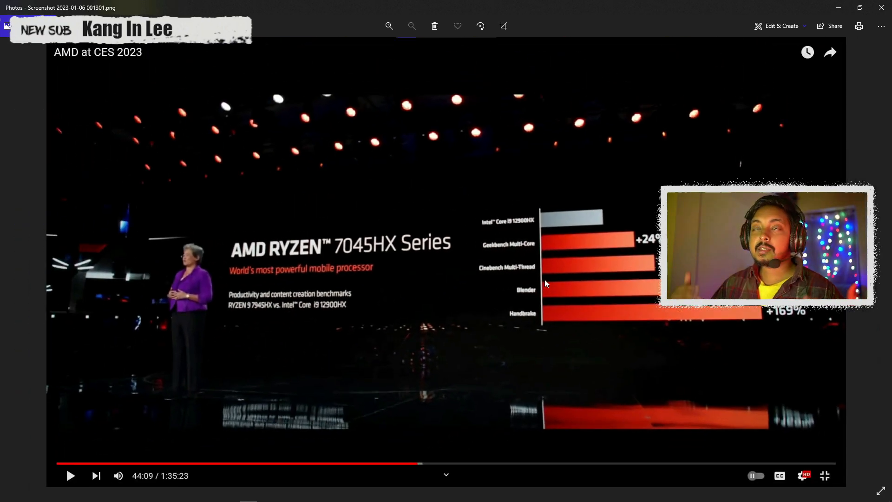
- Advance from the 7045HX slide back to the Cinebench R23 comparison table at normal size
{"action": "left_click", "coordinate": [12, 258]}
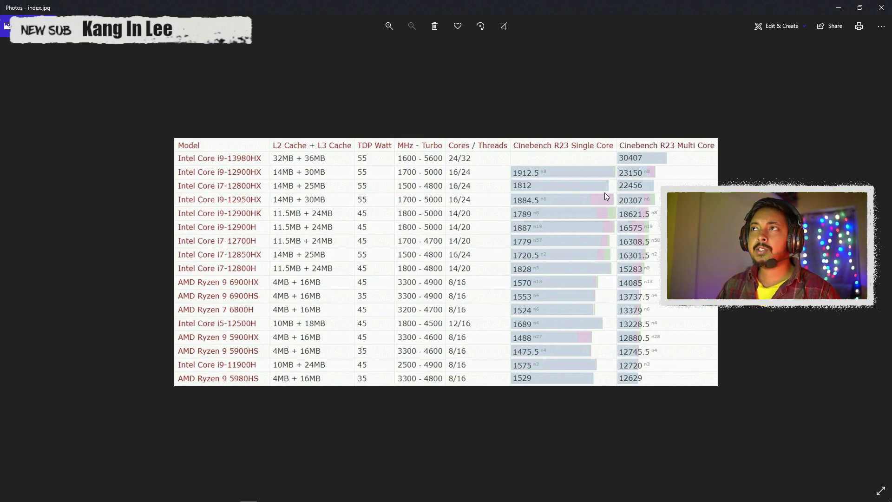
{"action": "left_click", "coordinate": [388, 26]}
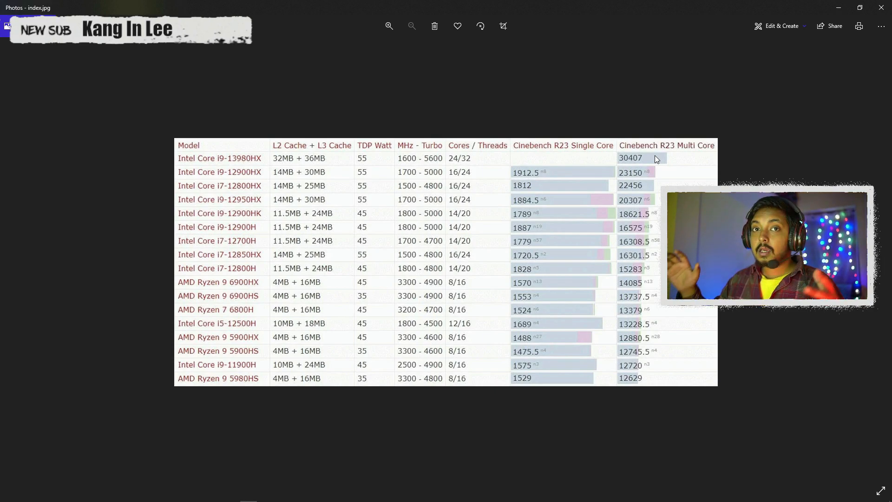
{"action": "mouse_move", "coordinate": [636, 178]}
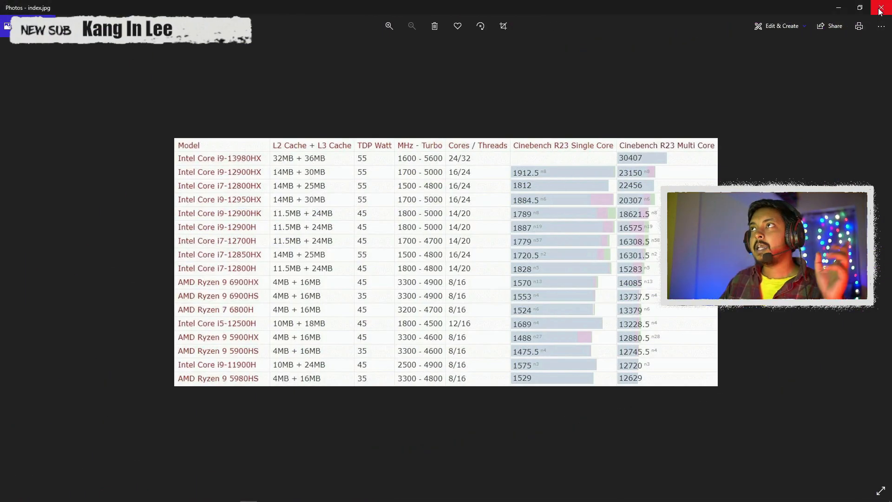
{"action": "left_click", "coordinate": [880, 10]}
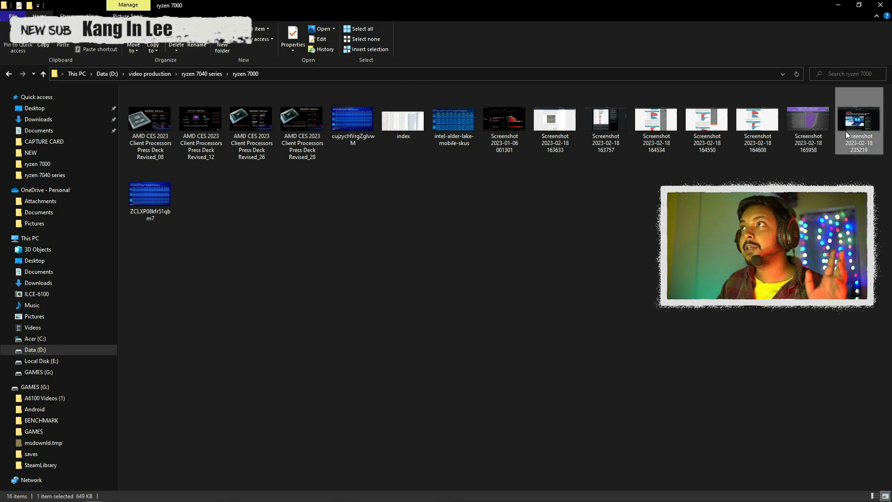
{"action": "double_click", "coordinate": [858, 120]}
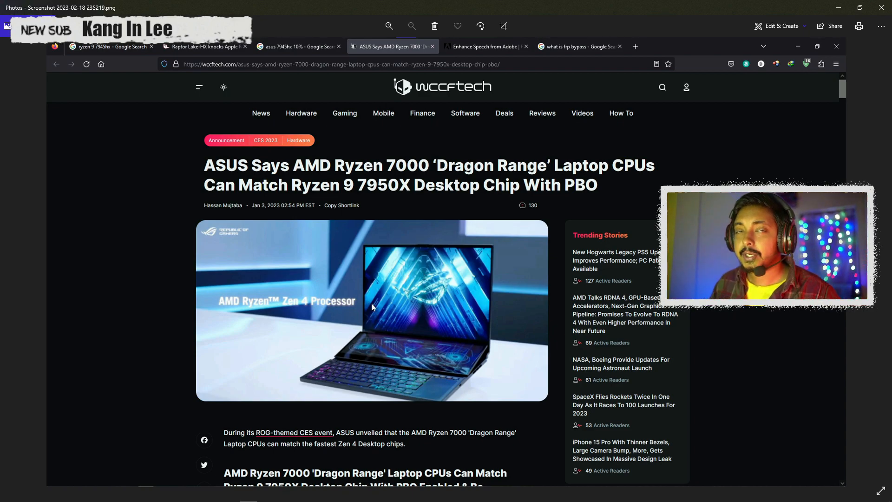
{"action": "mouse_move", "coordinate": [318, 280]}
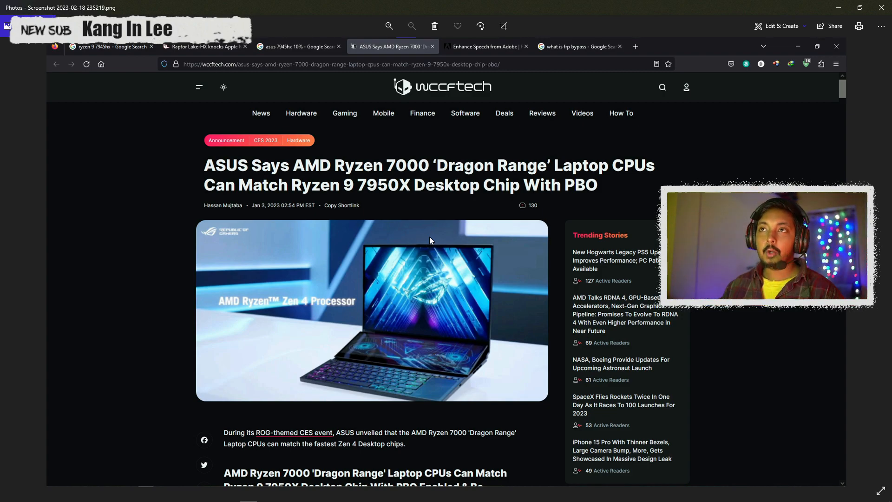
{"action": "mouse_move", "coordinate": [430, 198]}
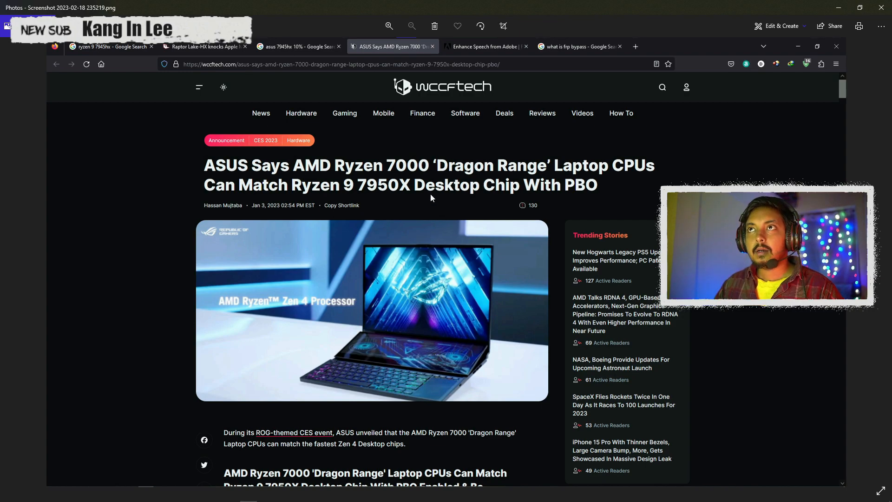